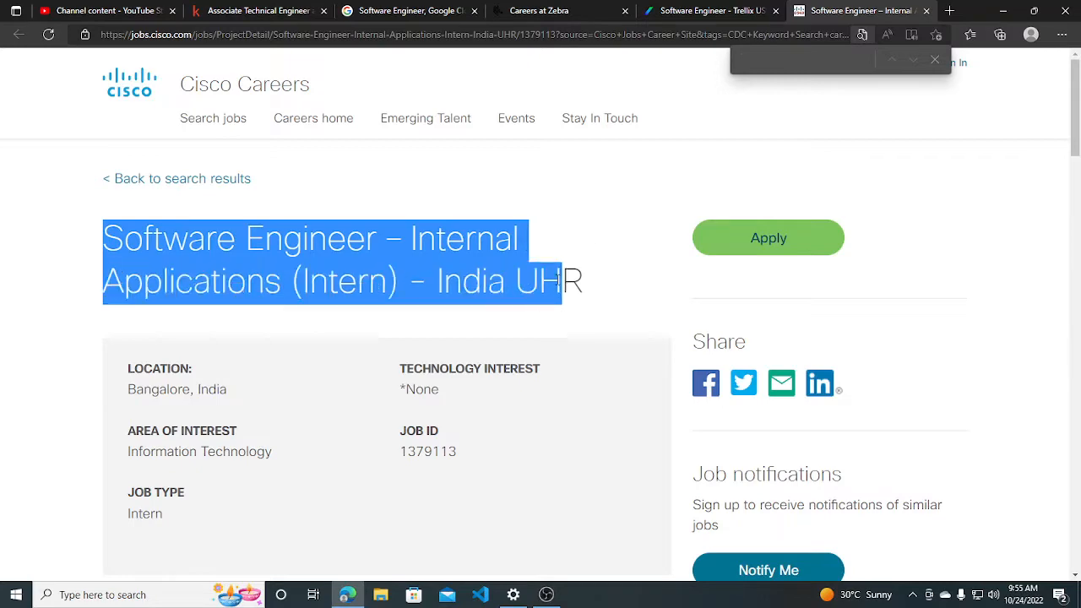
Step: Scroll to the Bangalore intern posting's details: location, area of interest, job ID and job type
scroll("down", 3)
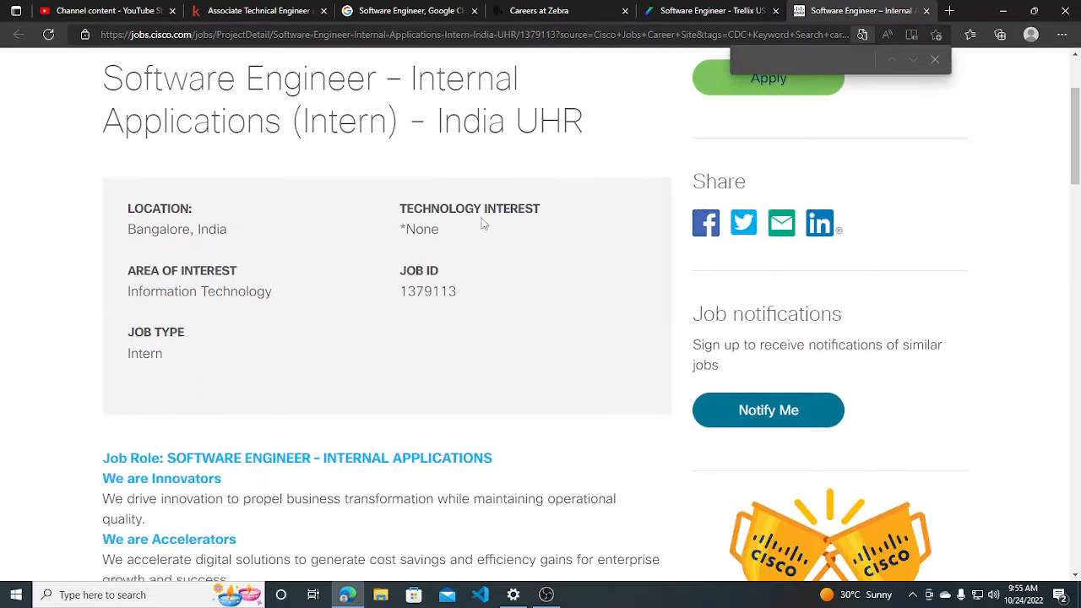
mouse_move(273, 253)
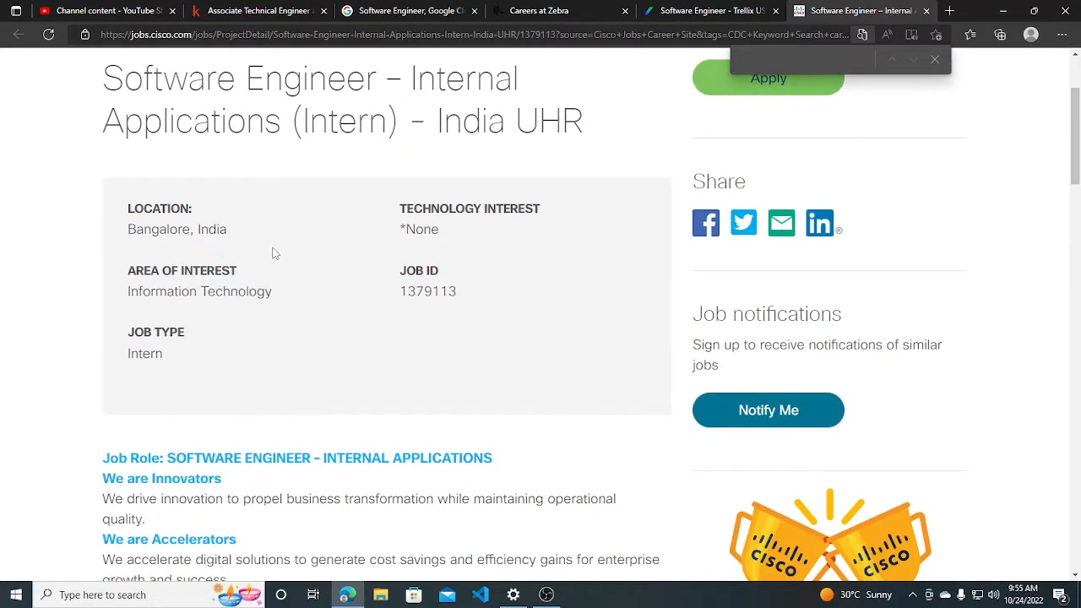
Step: Read the Why Cisco text and the disclaimer requiring 2023/2024 passouts, highlighting a line
scroll("down", 3)
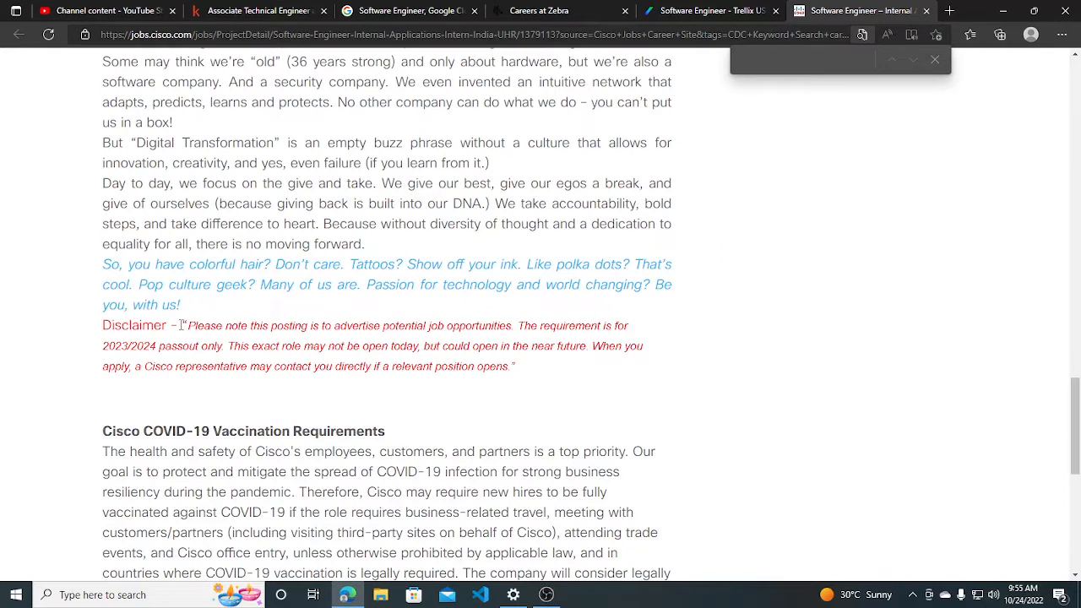
left_click_drag(193, 325, 507, 347)
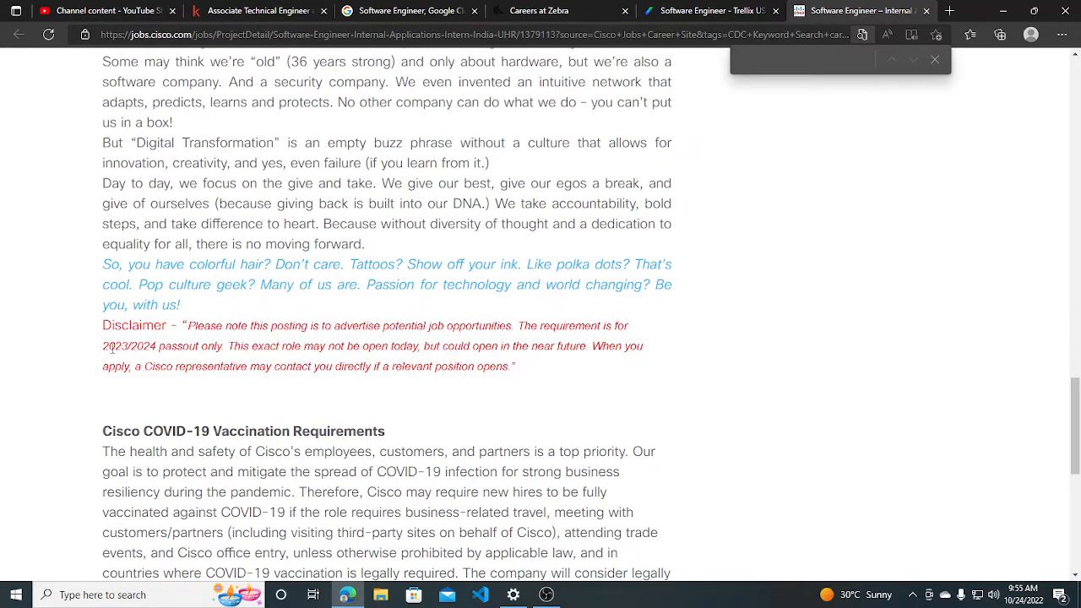
mouse_move(319, 386)
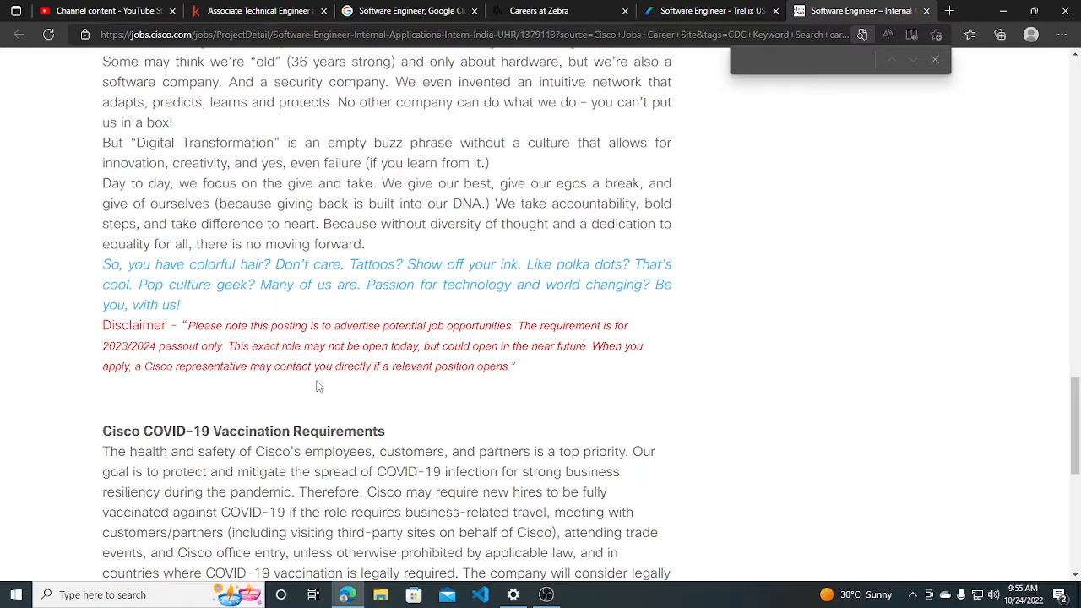
scroll("up", 3)
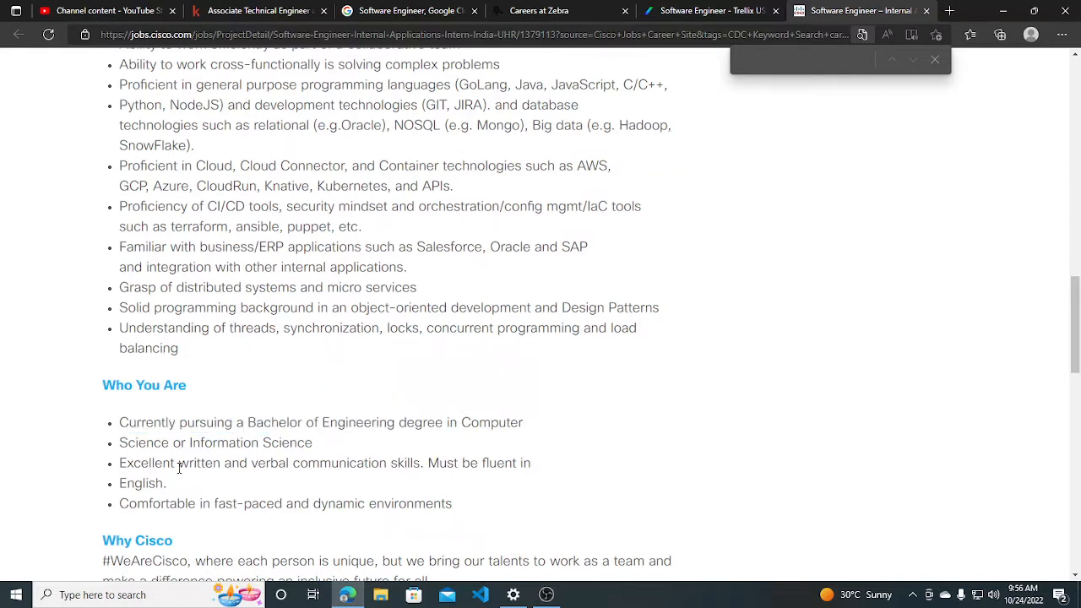
Step: Read the skills and Who You Are list, then return to the title and job ID 1379113
left_click_drag(133, 463, 405, 463)
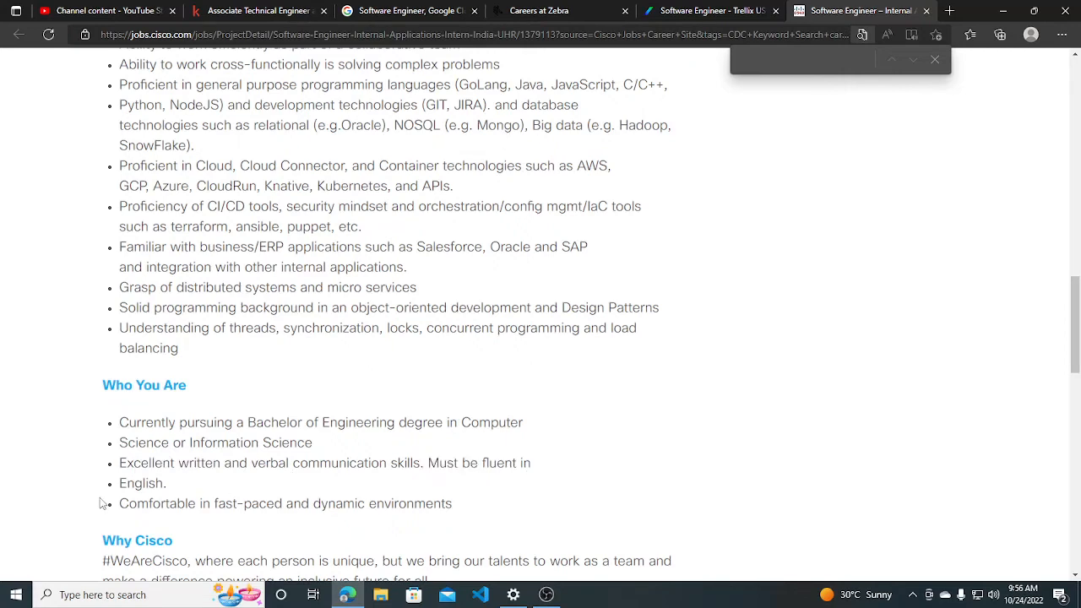
scroll("up", 3)
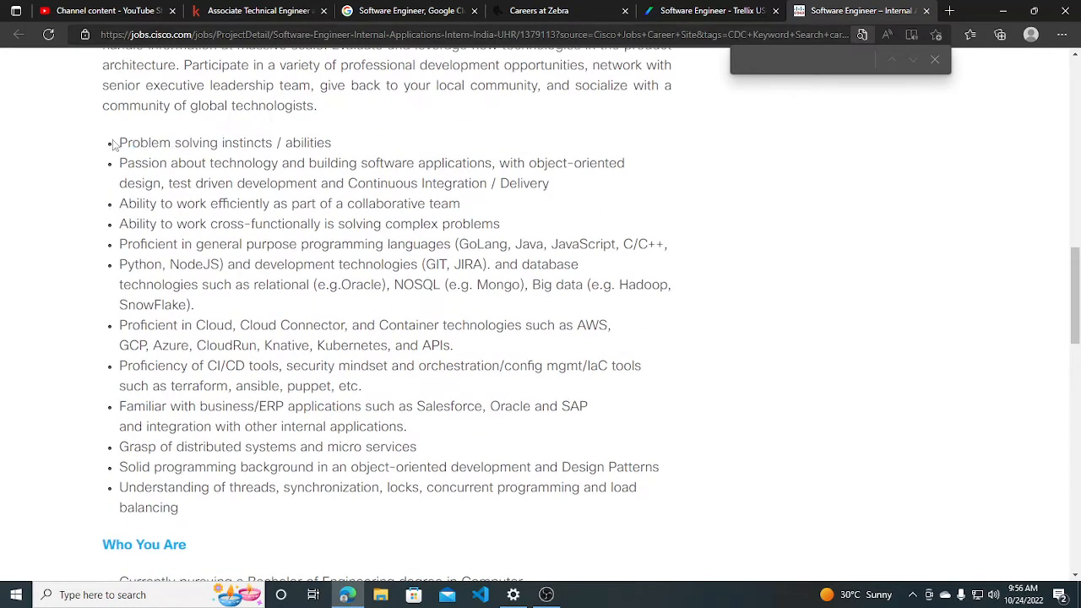
scroll("up", 3)
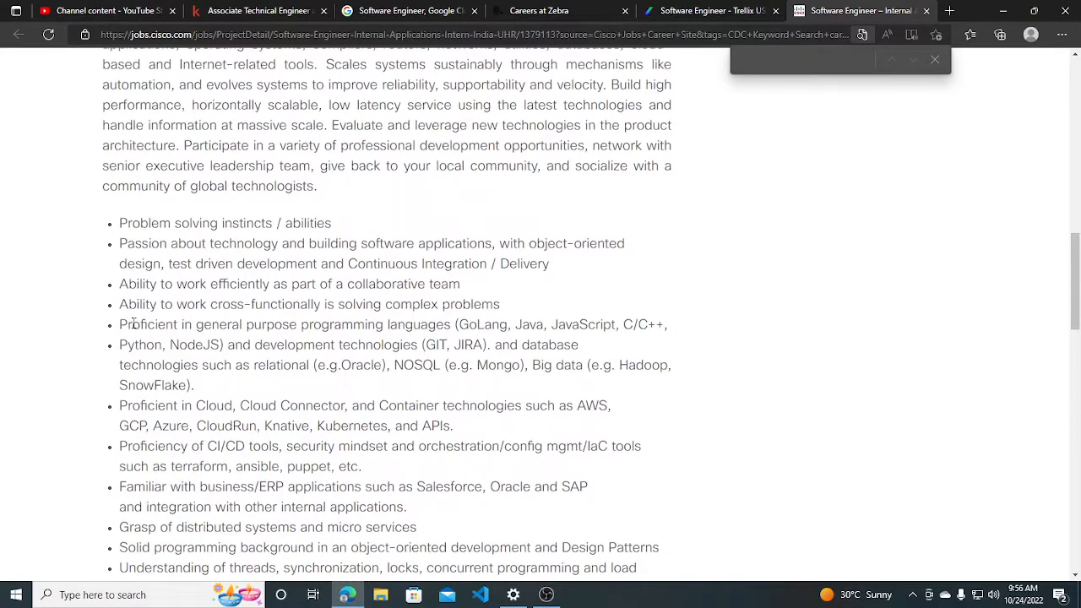
scroll("down", 3)
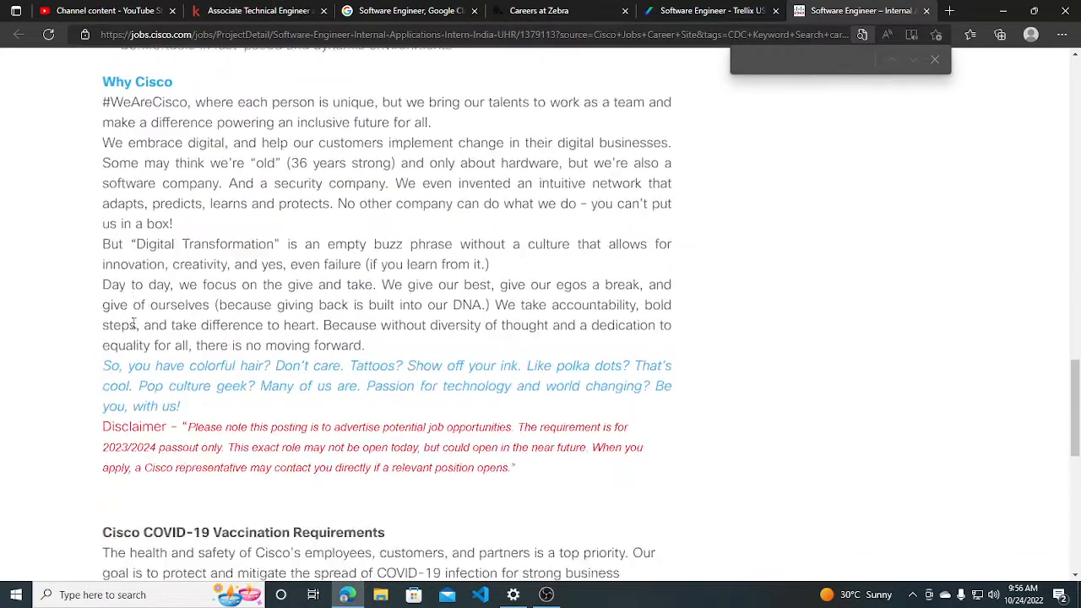
scroll("up", 3)
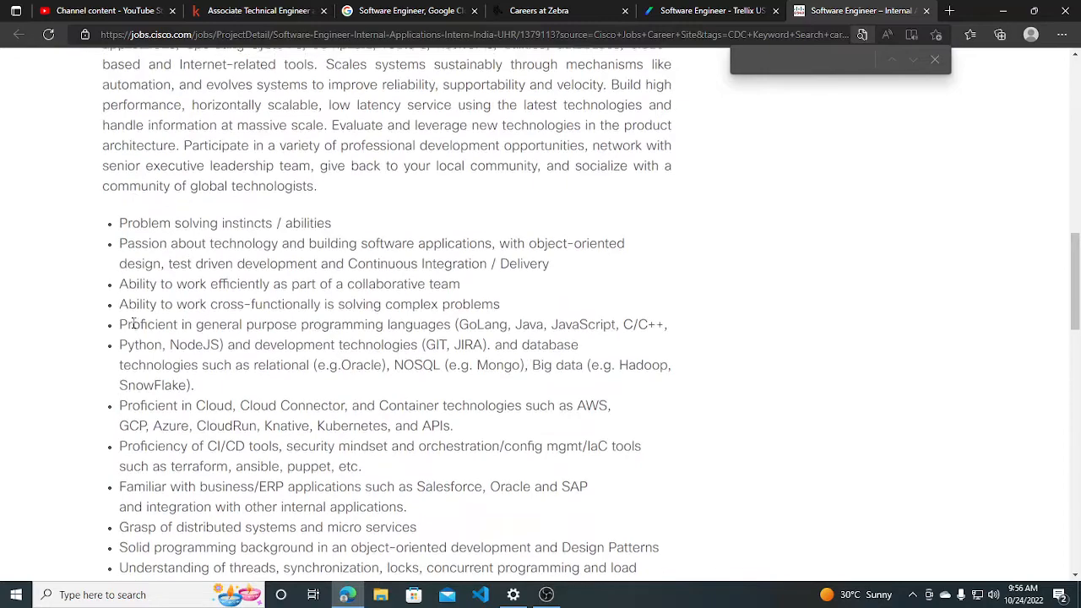
scroll("up", 3)
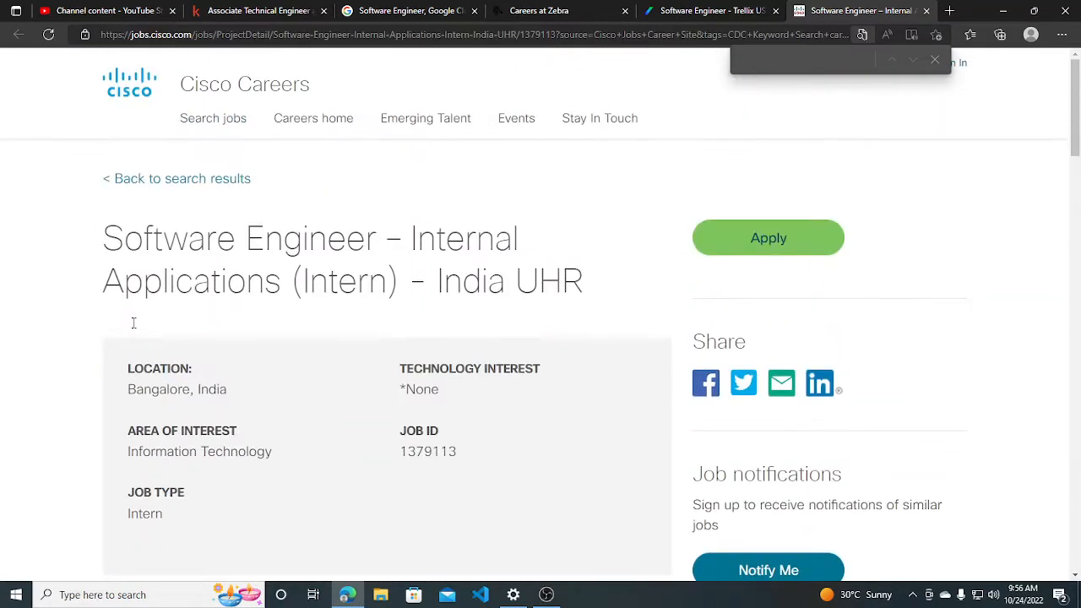
mouse_move(4, 406)
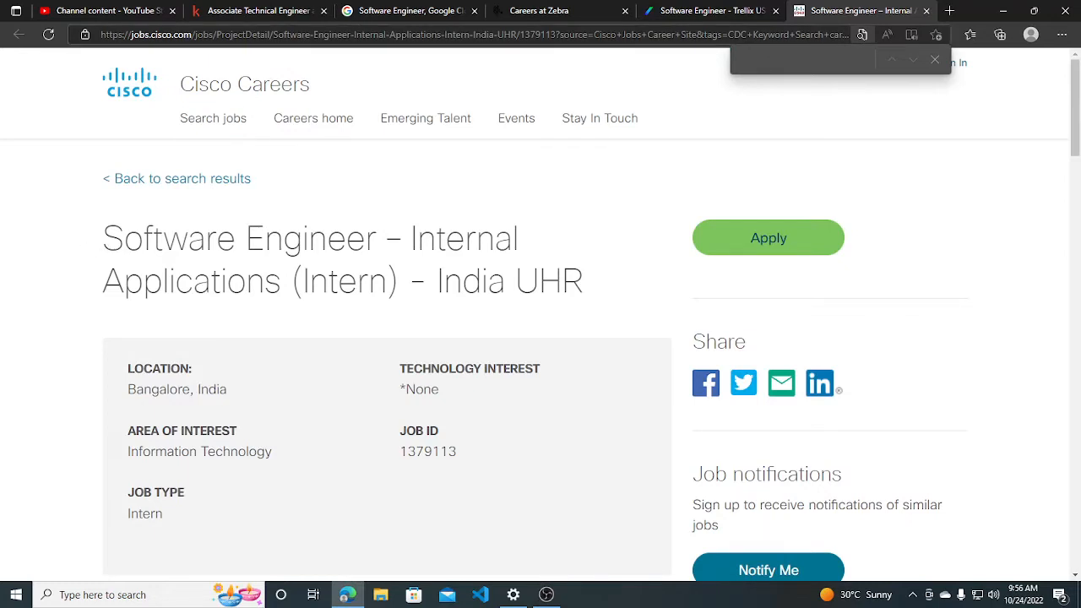
Step: Select the intern posting's full URL in the address bar
left_click(456, 35)
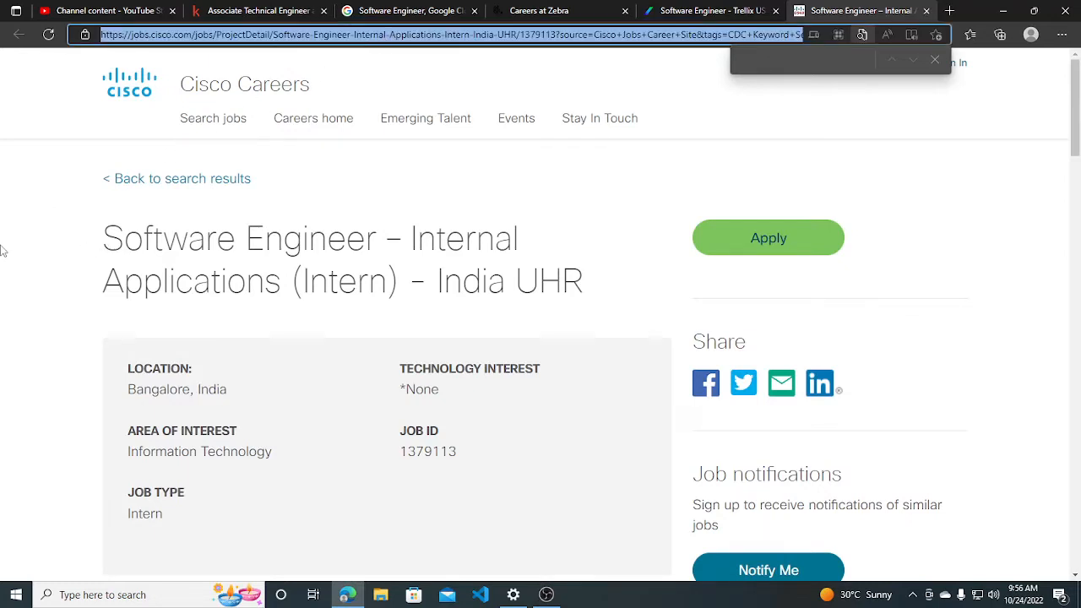